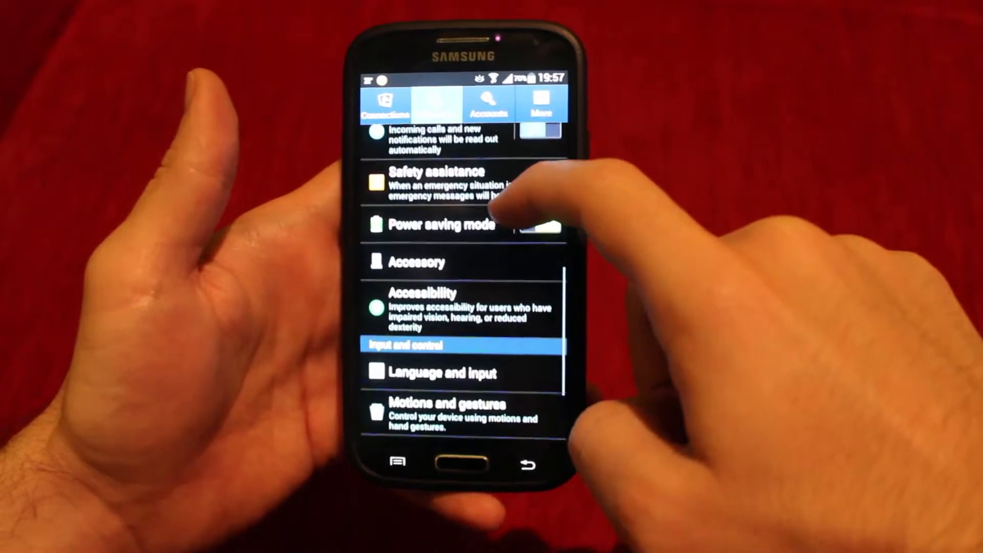
- Go from My device through Motions and gestures into Palm motion settings
scroll(up, 3)
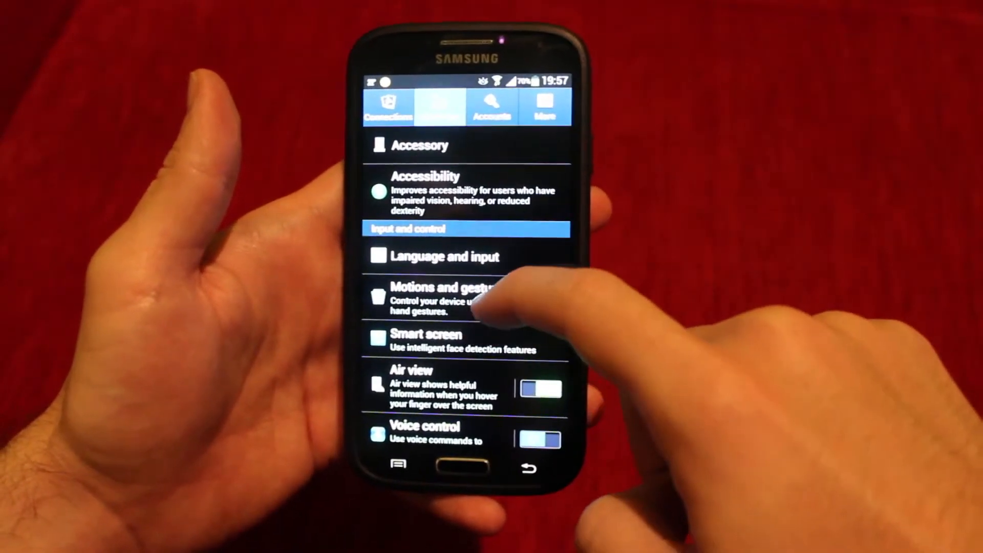
click(439, 295)
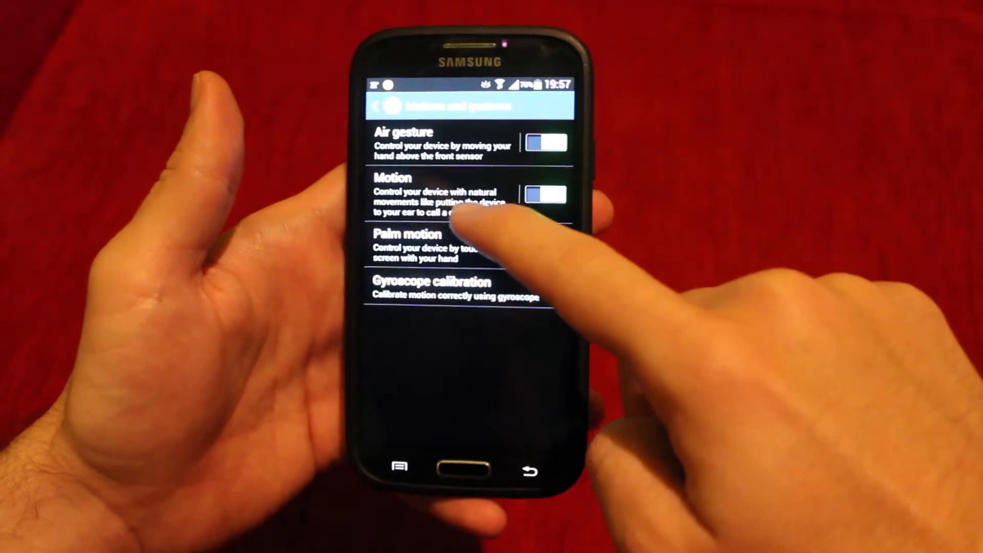
click(407, 241)
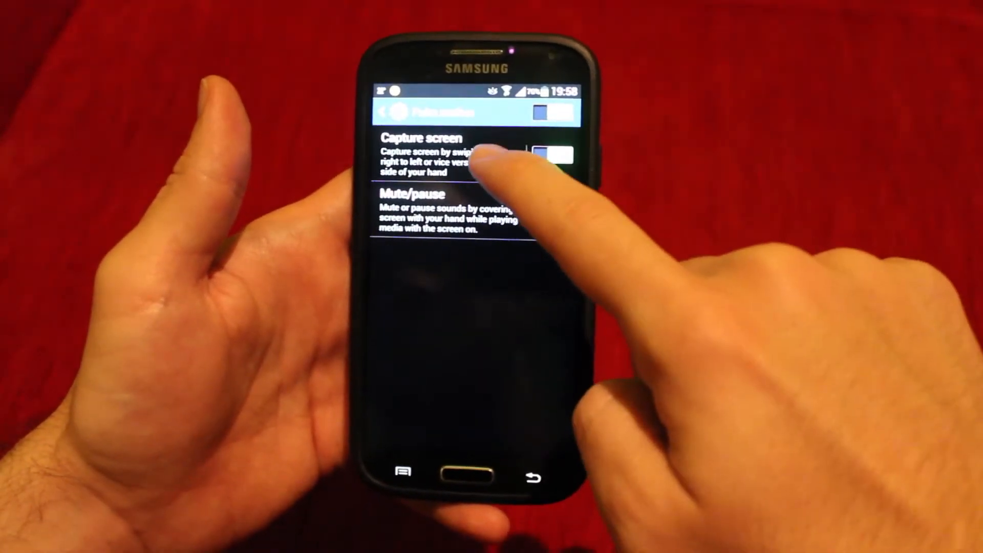